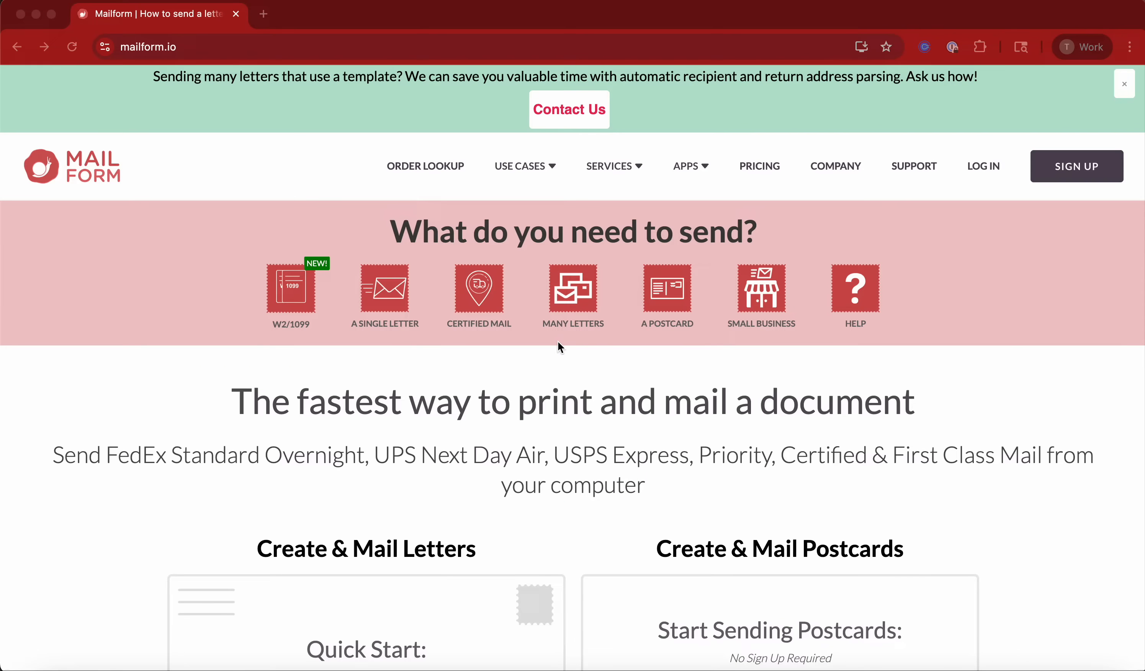
# Step: Upload letter_1.pdf as the letter to mail and continue to the destination address
pyautogui.scroll(-3)
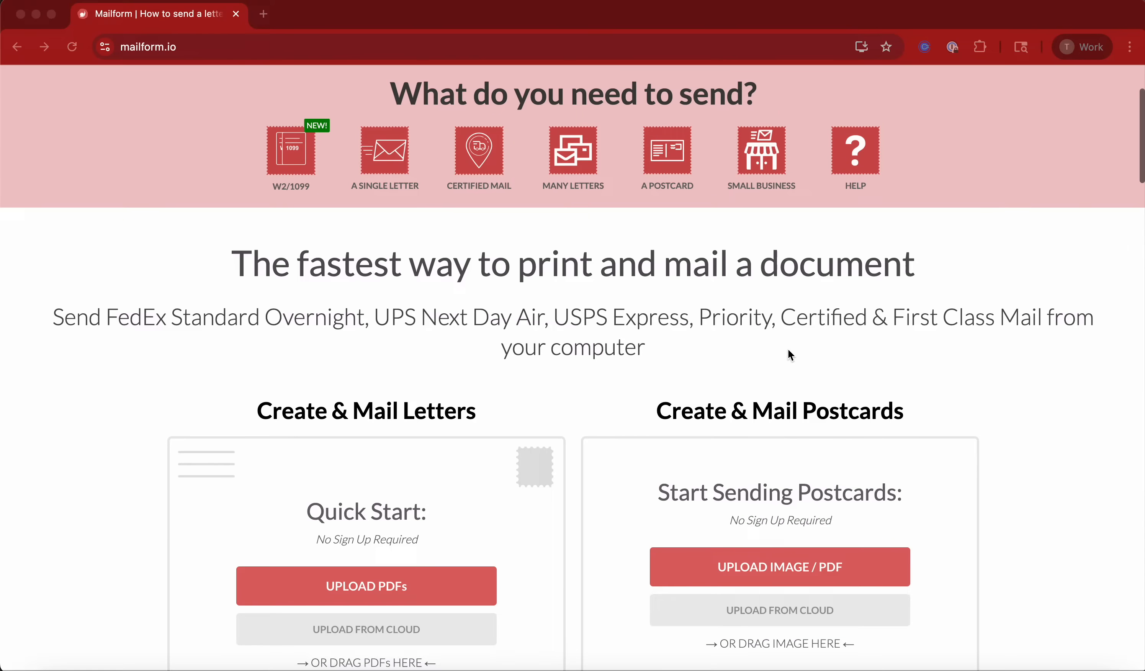
pyautogui.scroll(-3)
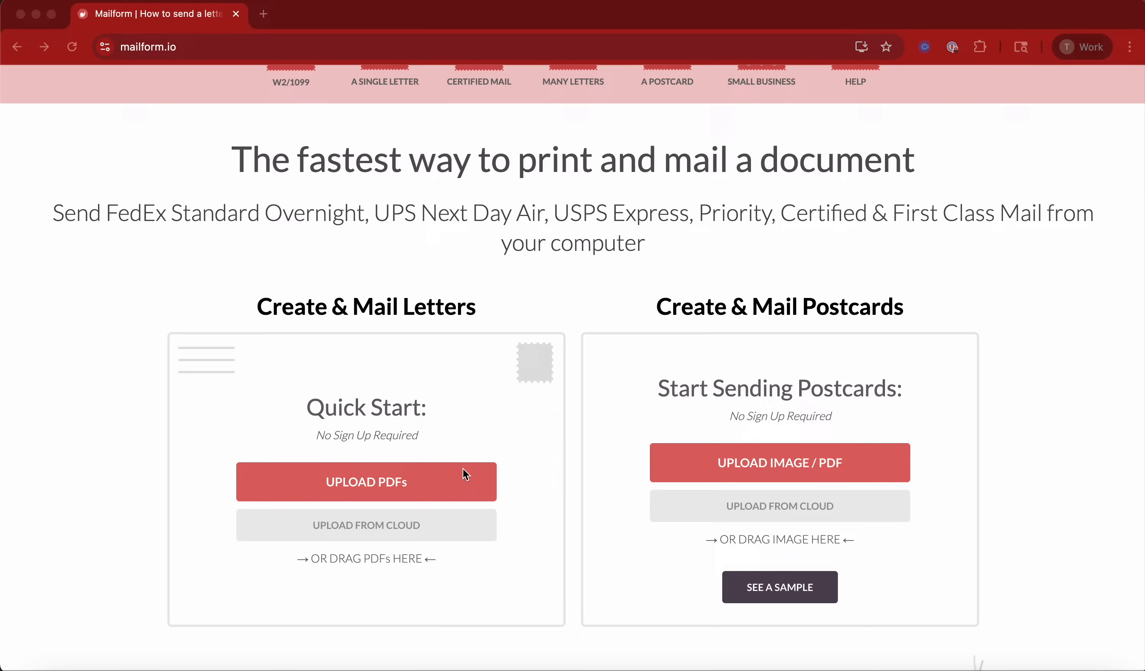
pyautogui.moveTo(397, 427)
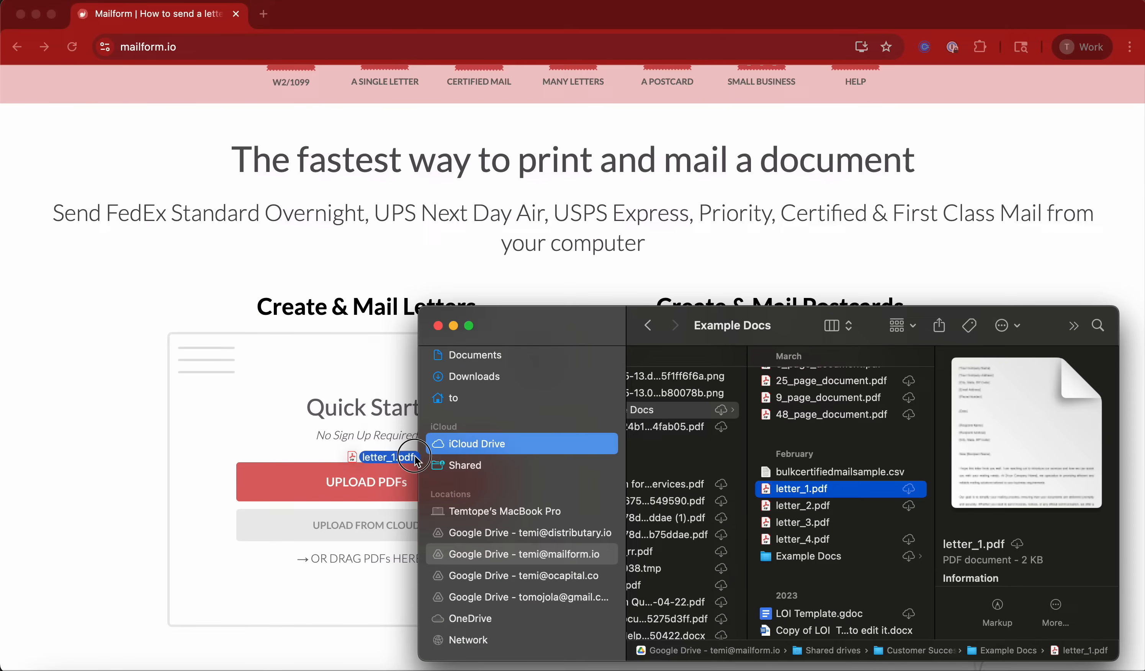
pyautogui.click(801, 489)
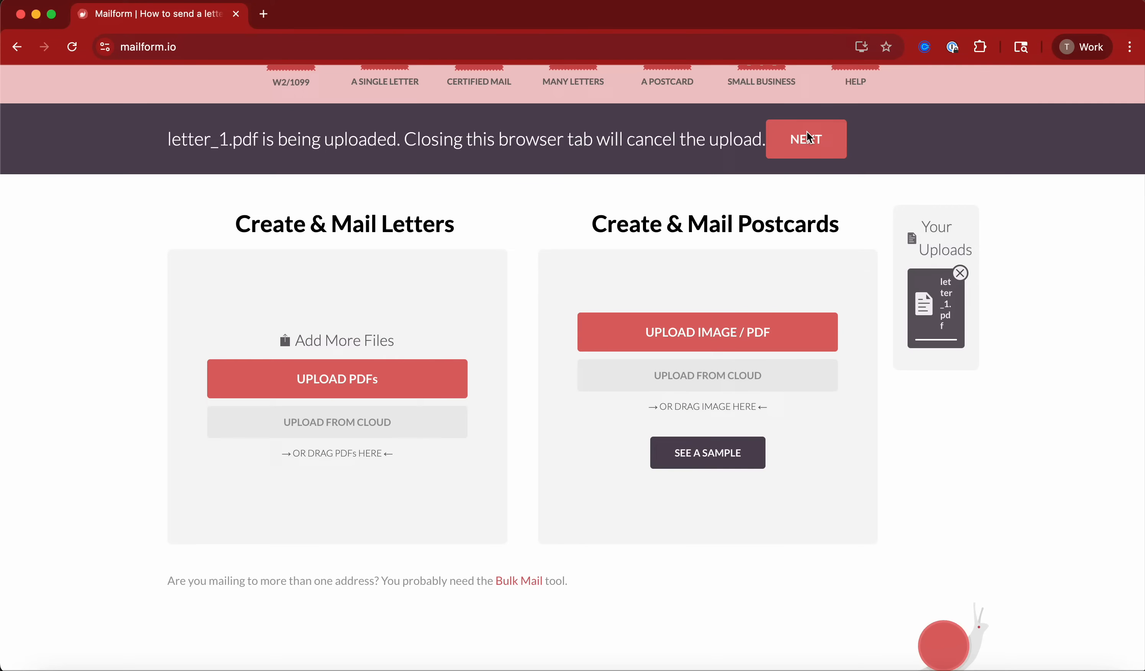
pyautogui.moveTo(587, 242)
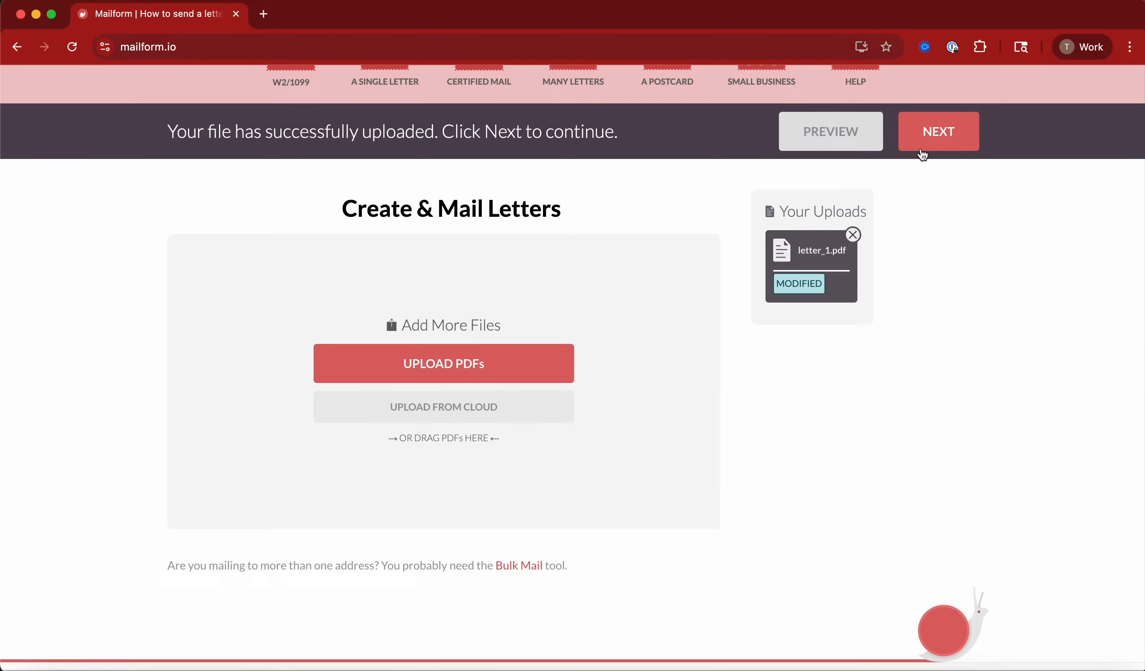
pyautogui.moveTo(815, 275)
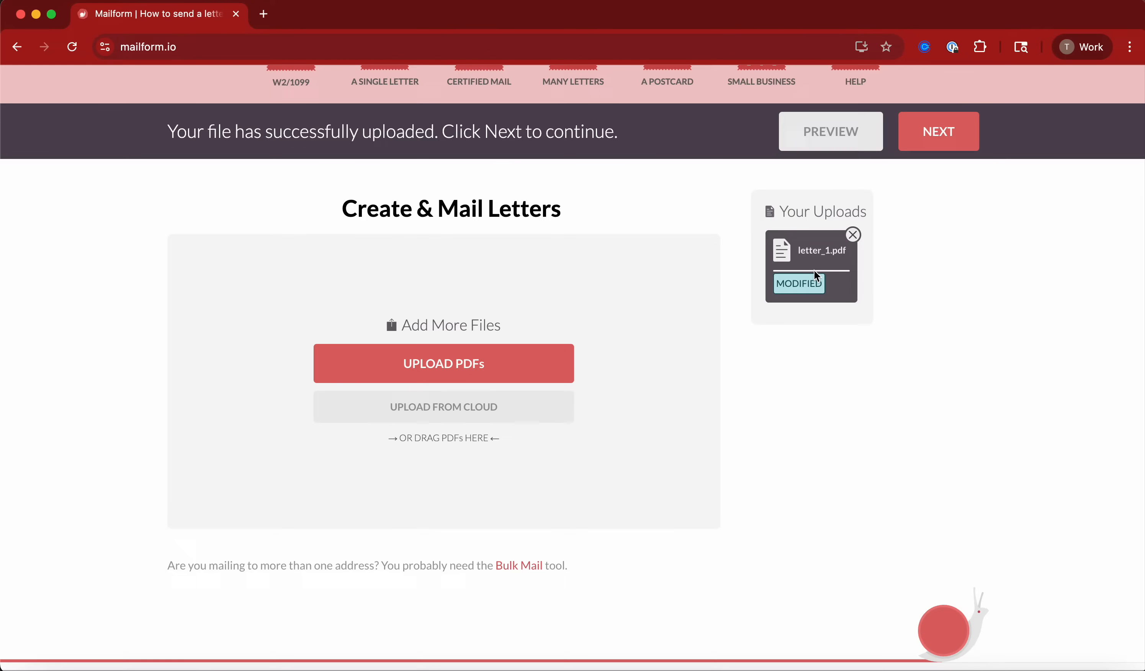
pyautogui.moveTo(831, 277)
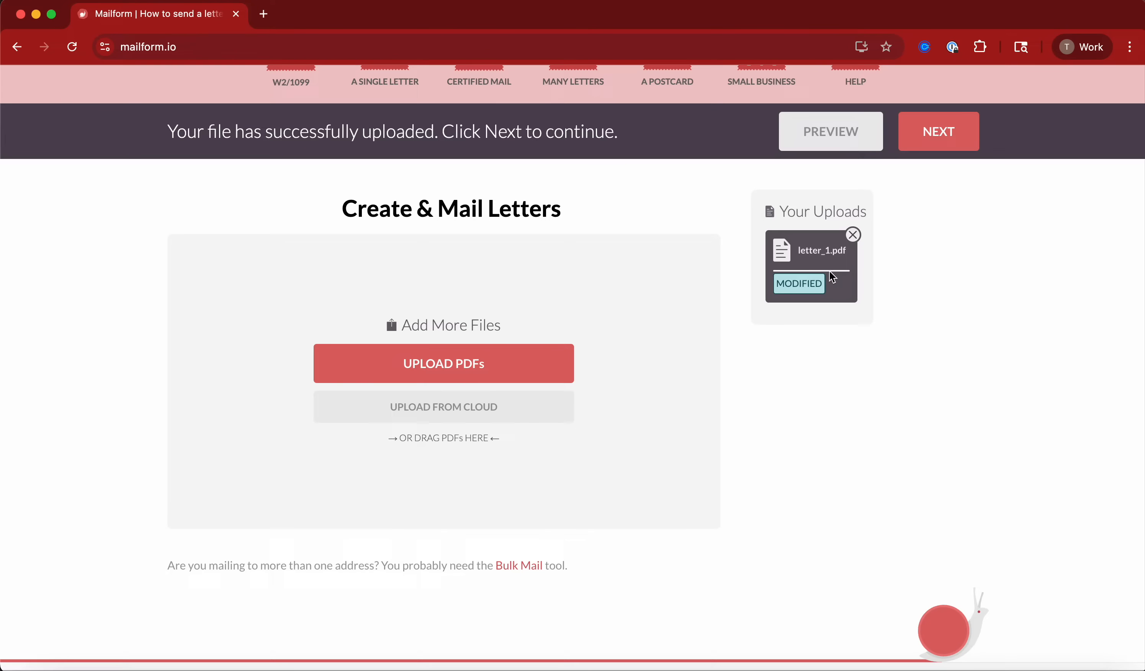
pyautogui.click(938, 131)
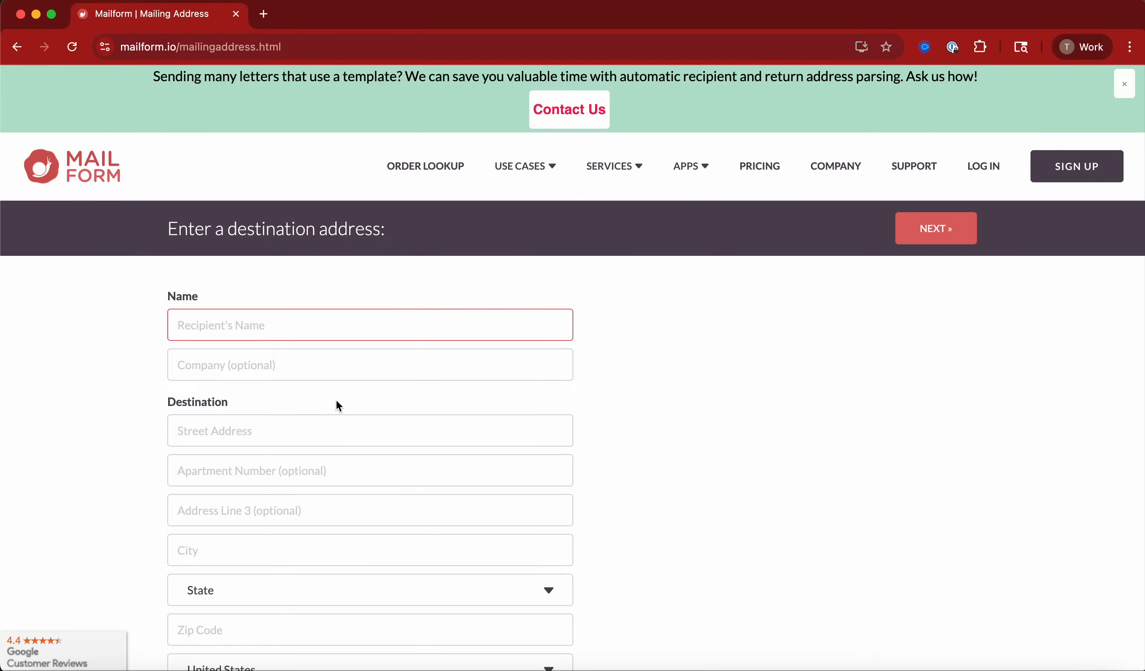
# Step: Enter recipient Mr Recipient at street Testing, Apt 1, city Brooklyn
pyautogui.write('Recipient')
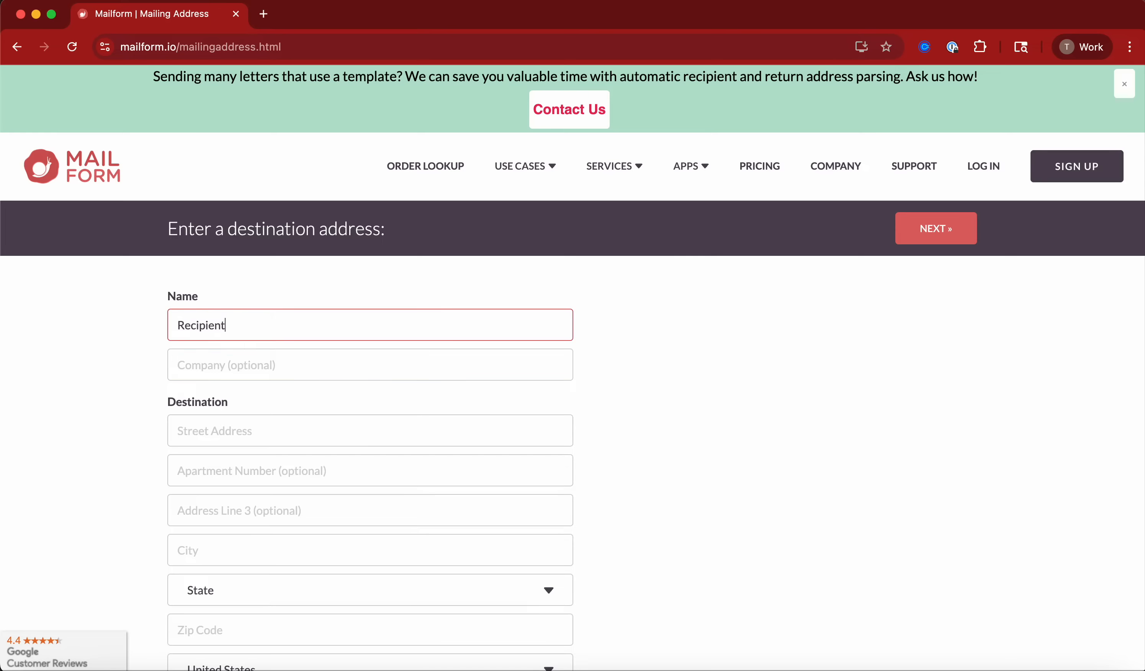
pyautogui.doubleClick(199, 324)
pyautogui.write('Mr ')
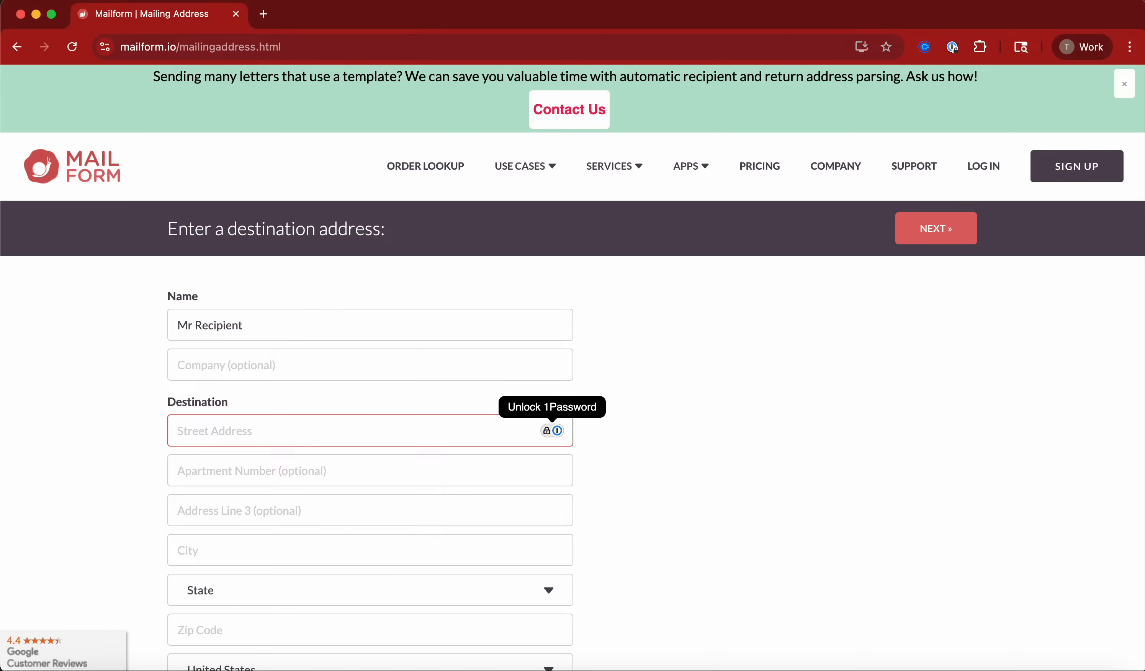
pyautogui.write('Testing')
pyautogui.click(370, 470)
pyautogui.write('Apt 1')
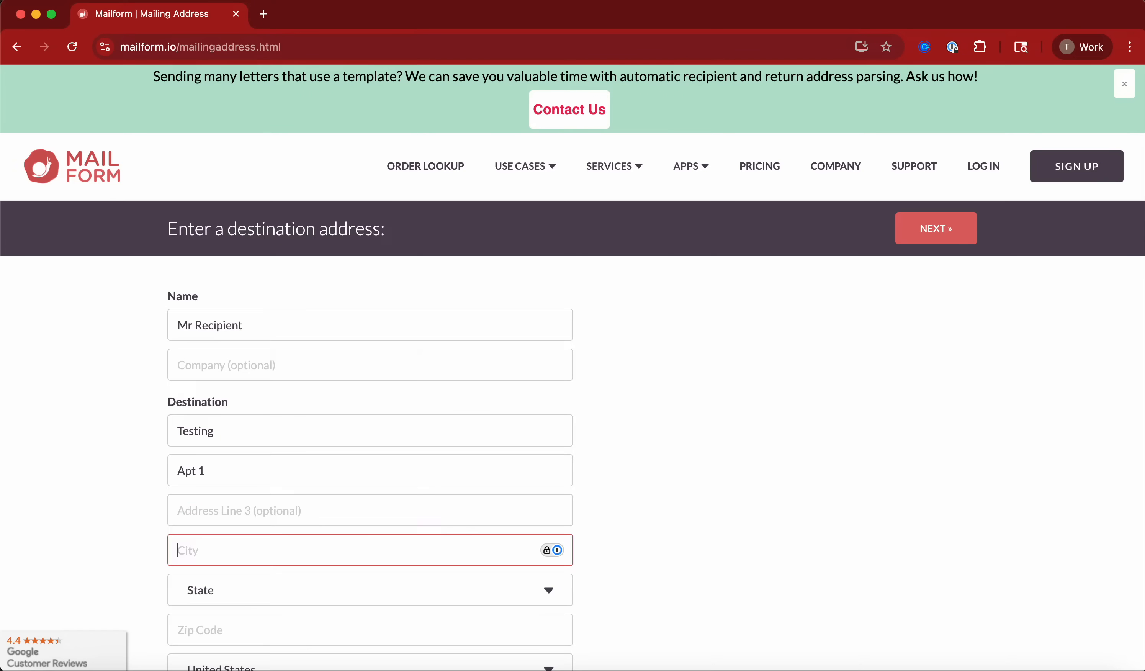
pyautogui.write('Brooklyn')
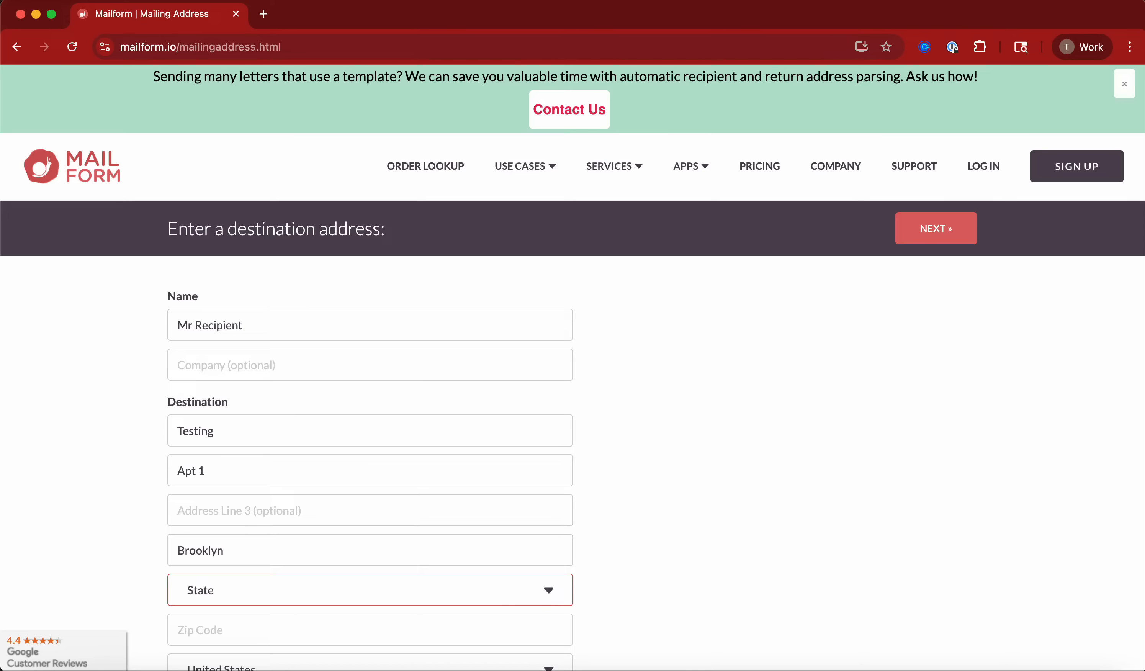
# Step: Choose New York as the state with zip 10001 and continue to the return address
pyautogui.click(370, 589)
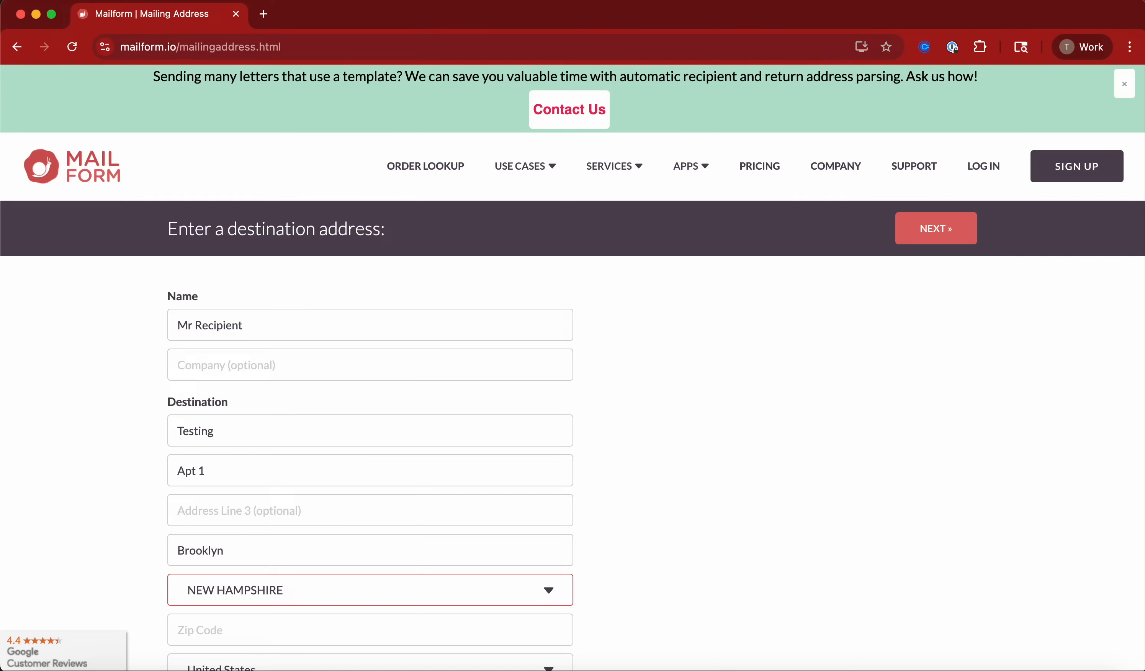
pyautogui.click(370, 589)
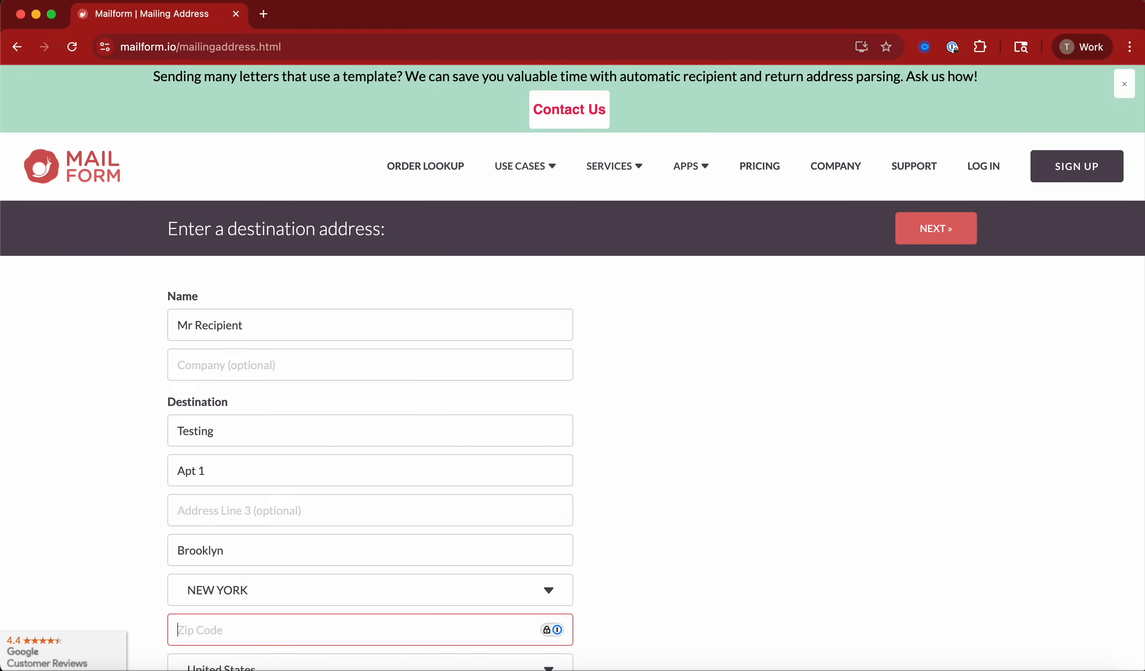
pyautogui.write('1000')
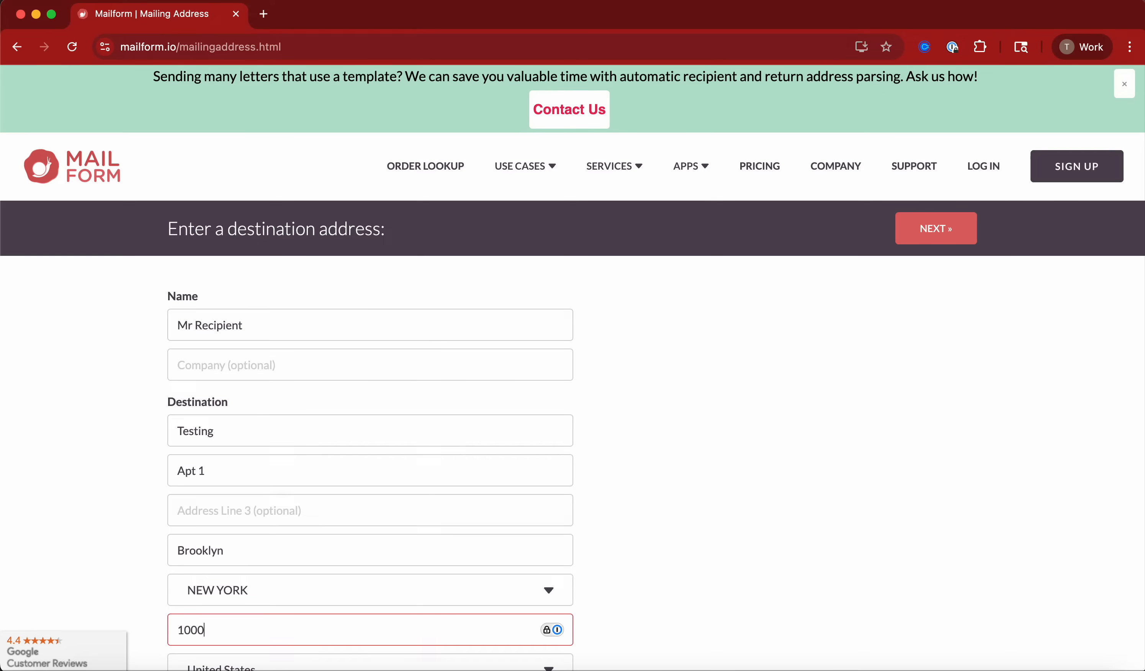
pyautogui.scroll(-3)
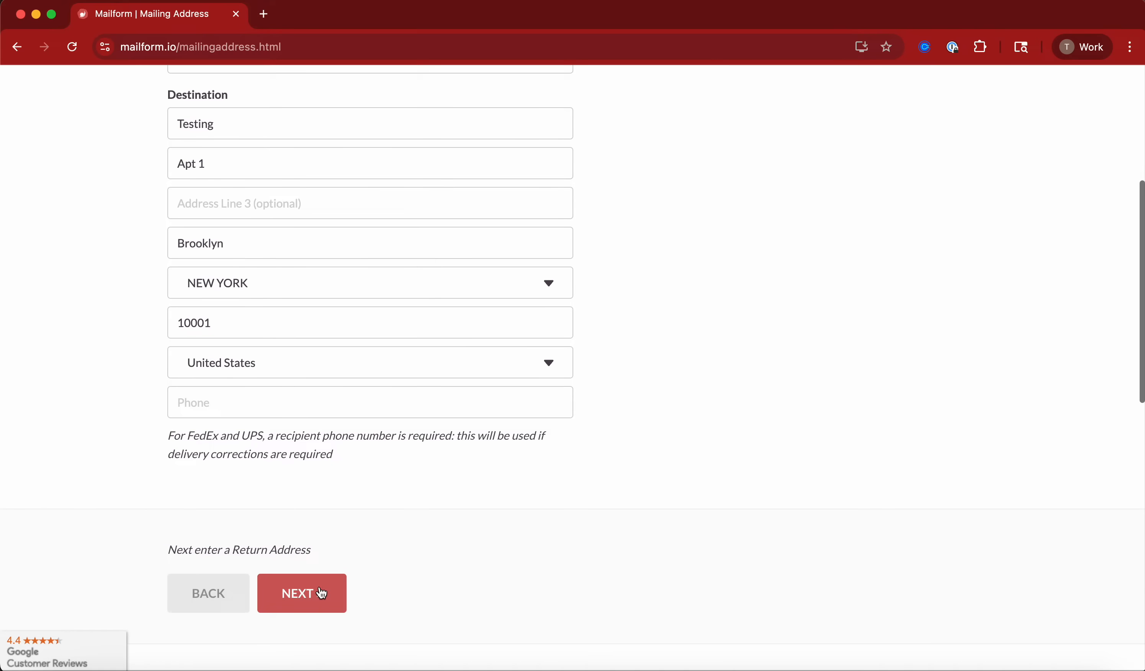
pyautogui.click(301, 592)
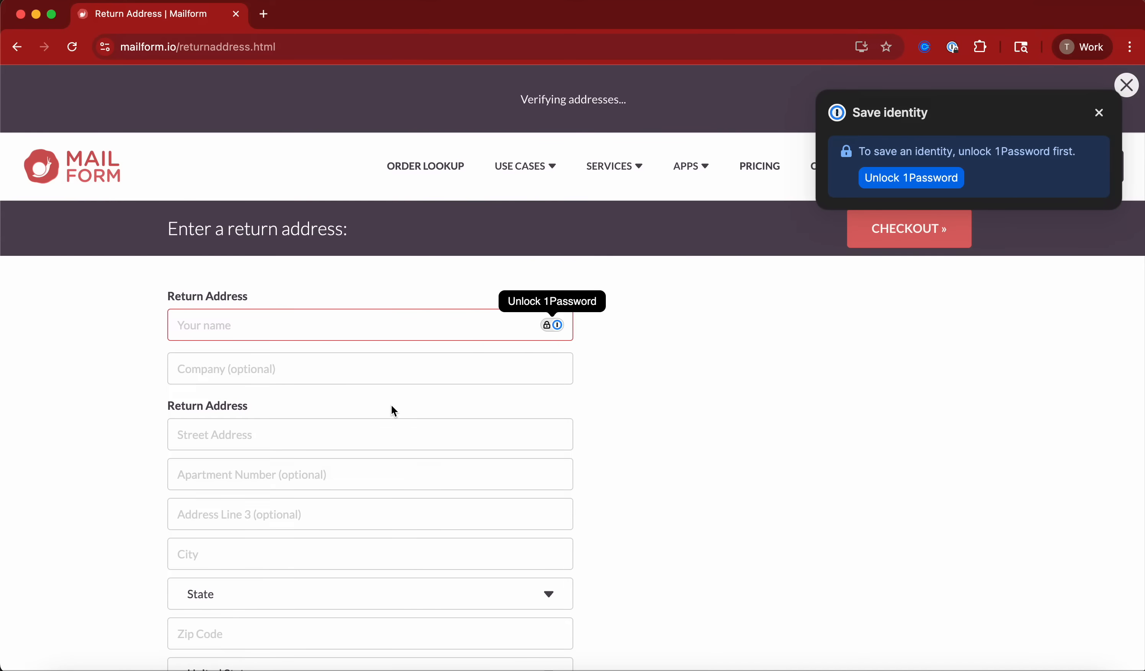
# Step: Enter return address My Name, My Company, My Street, My City AL 11111 and proceed to checkout
pyautogui.write('My Name')
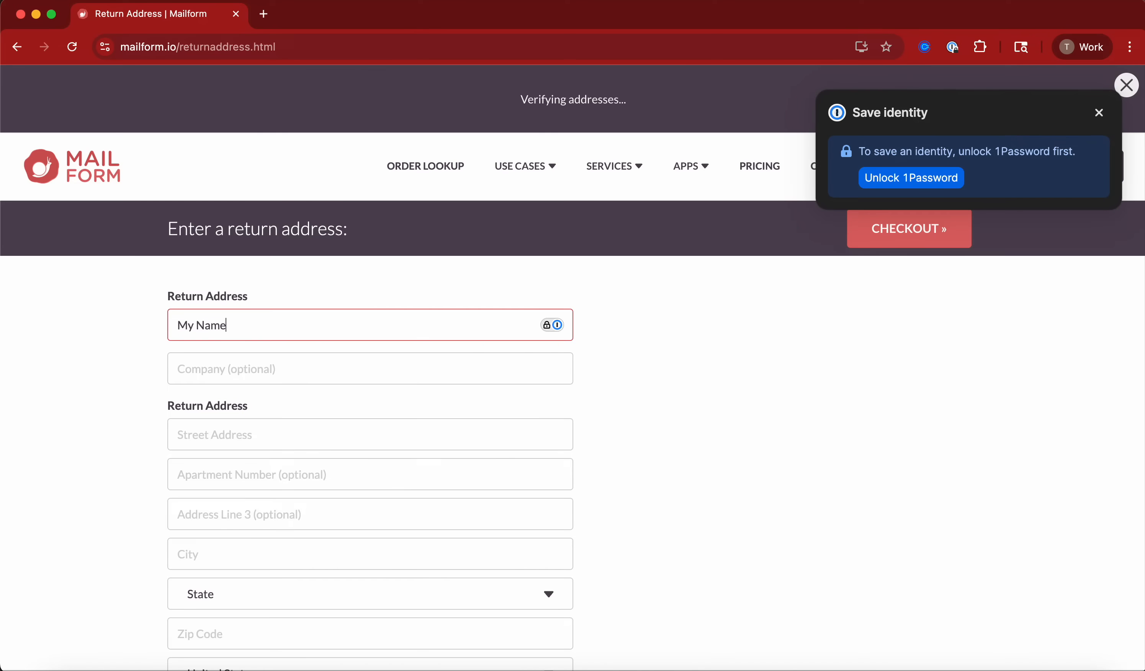
pyautogui.write('My Compan')
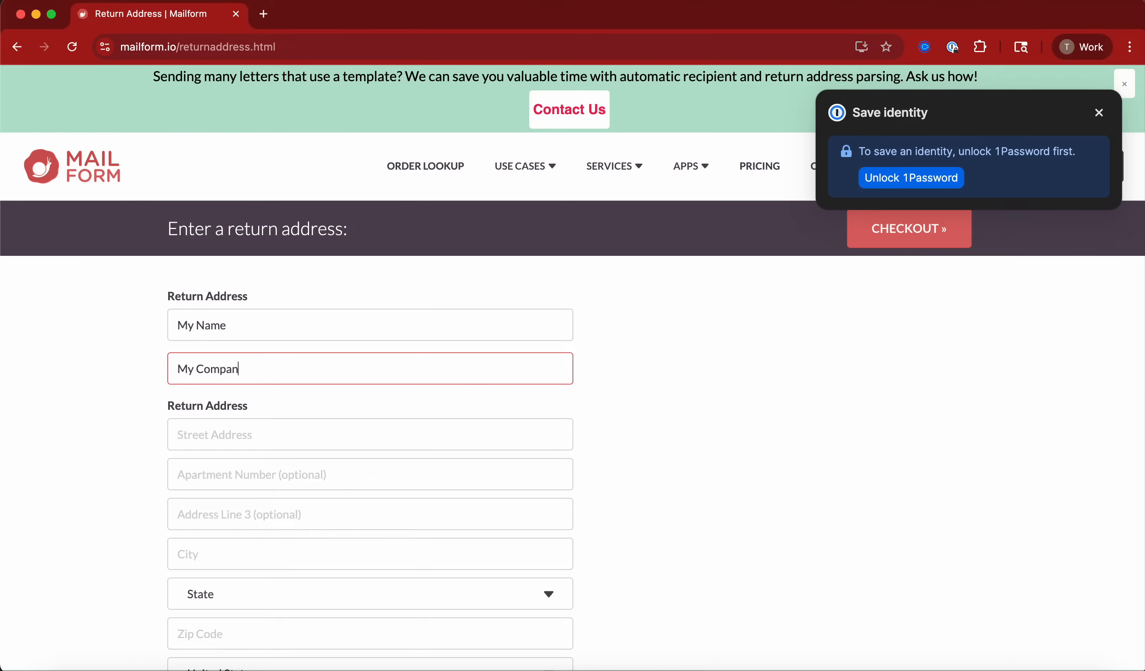
pyautogui.write('My Street')
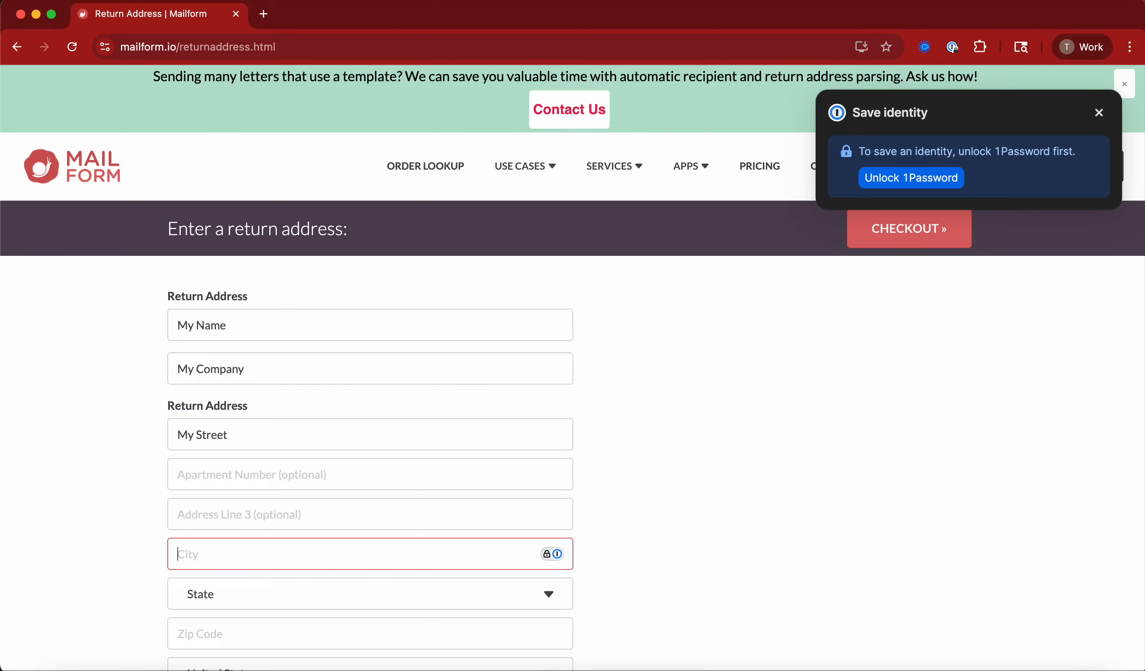
pyautogui.click(369, 593)
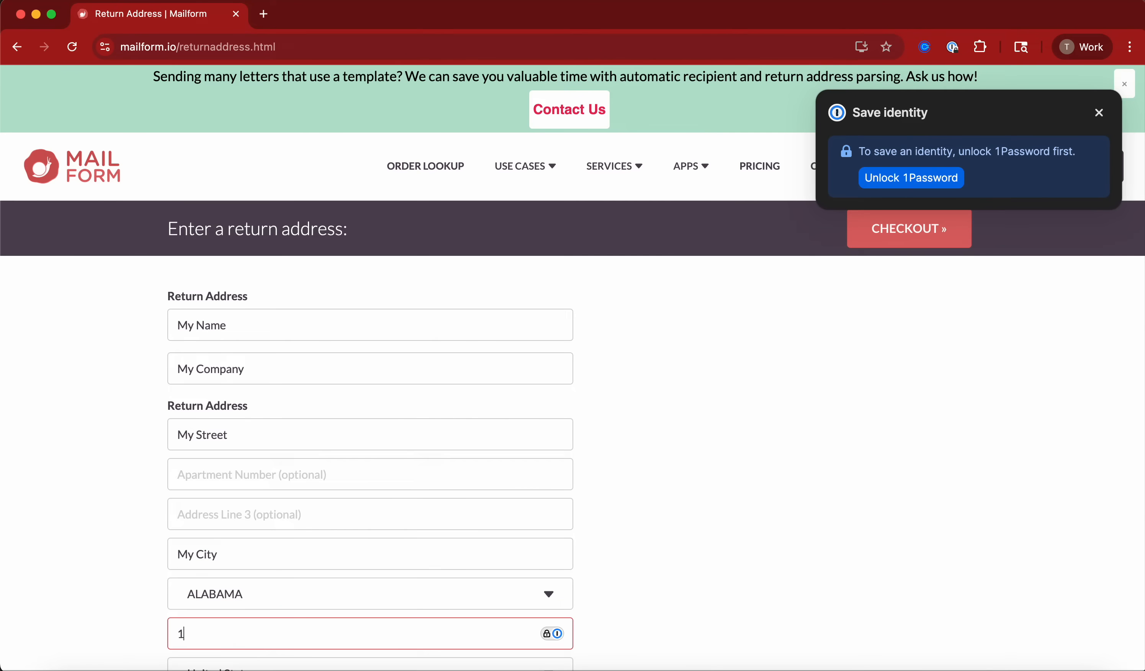
pyautogui.write('1111')
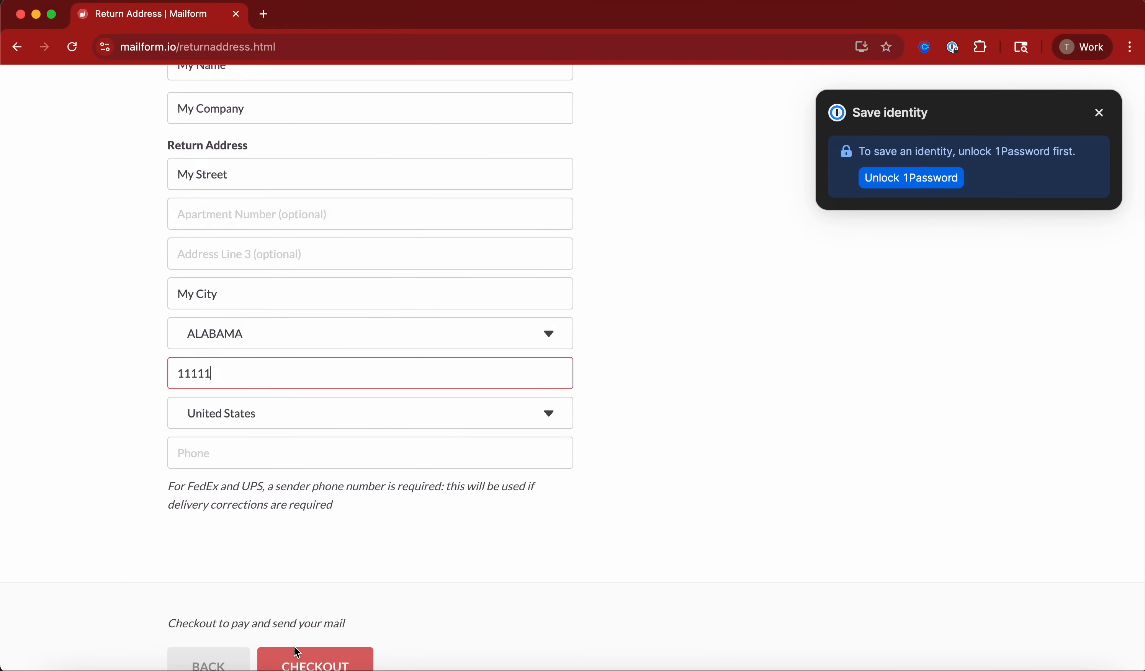
pyautogui.click(314, 664)
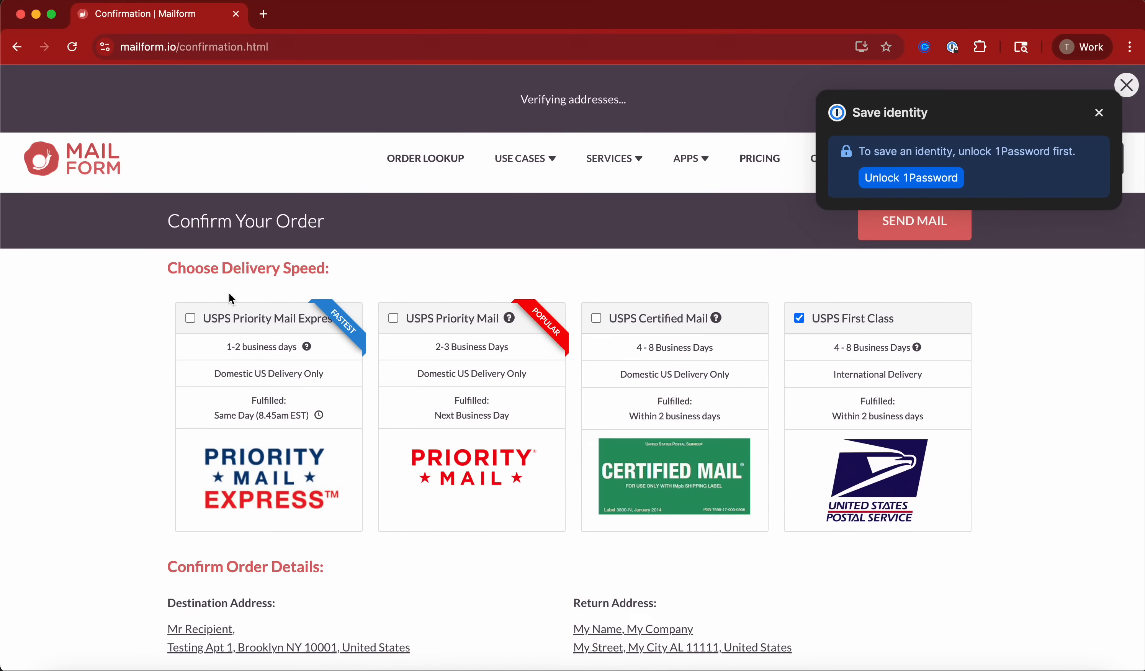
# Step: Choose USPS Certified Mail delivery with color, single-sided printing in a flat envelope
pyautogui.click(190, 318)
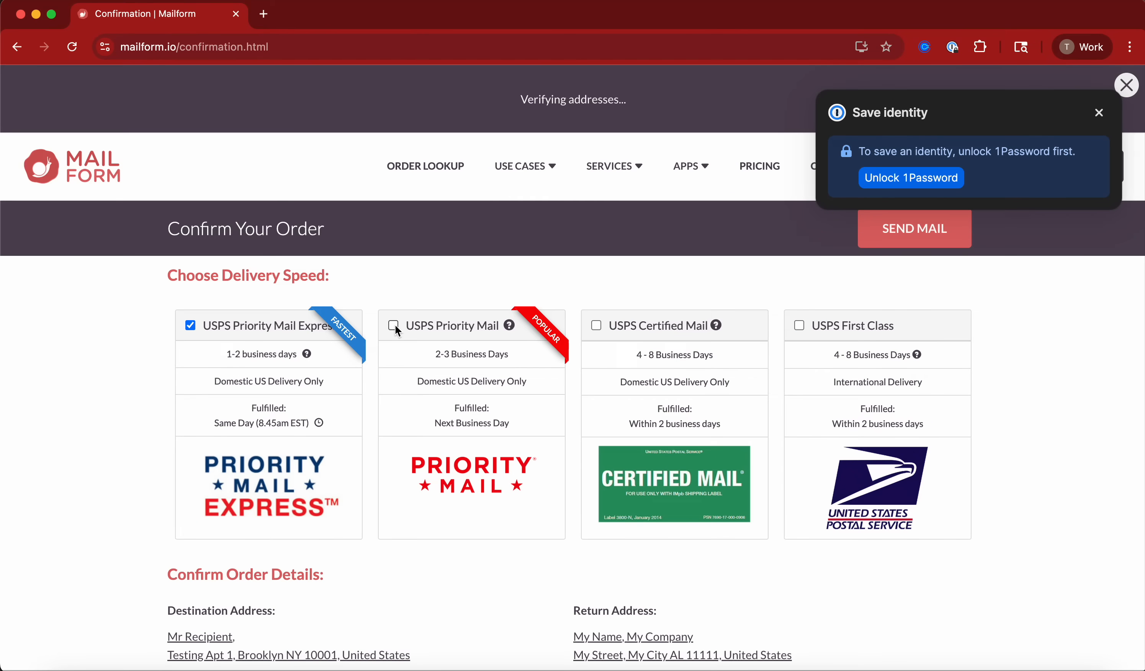
pyautogui.click(393, 325)
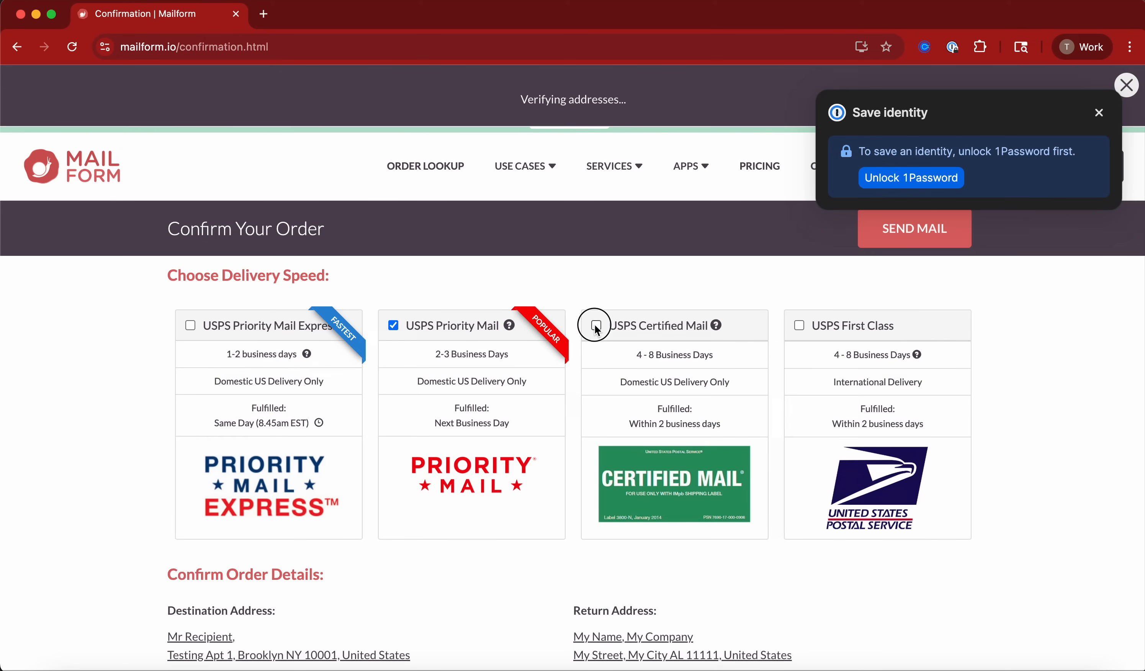
pyautogui.scroll(-3)
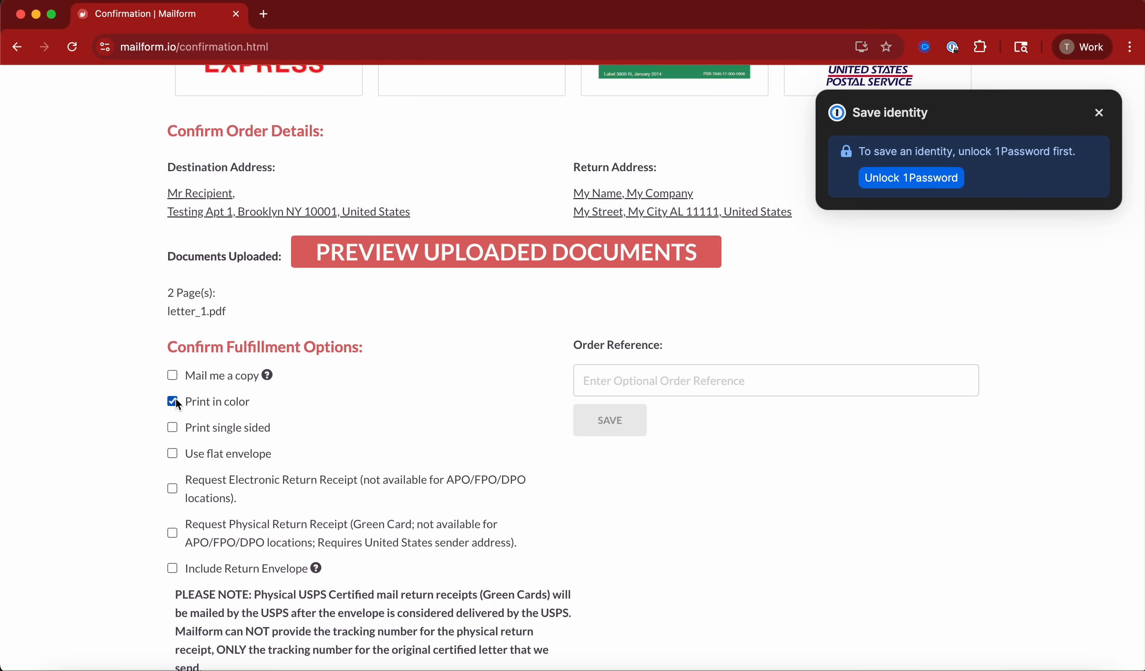
pyautogui.click(172, 428)
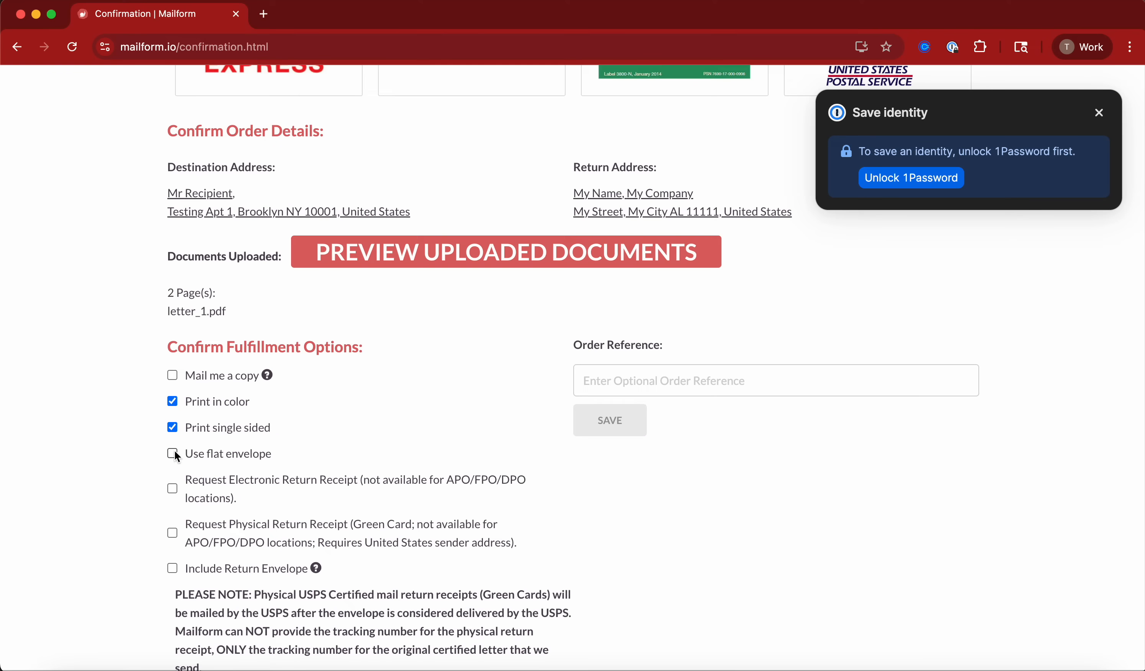
pyautogui.scroll(-3)
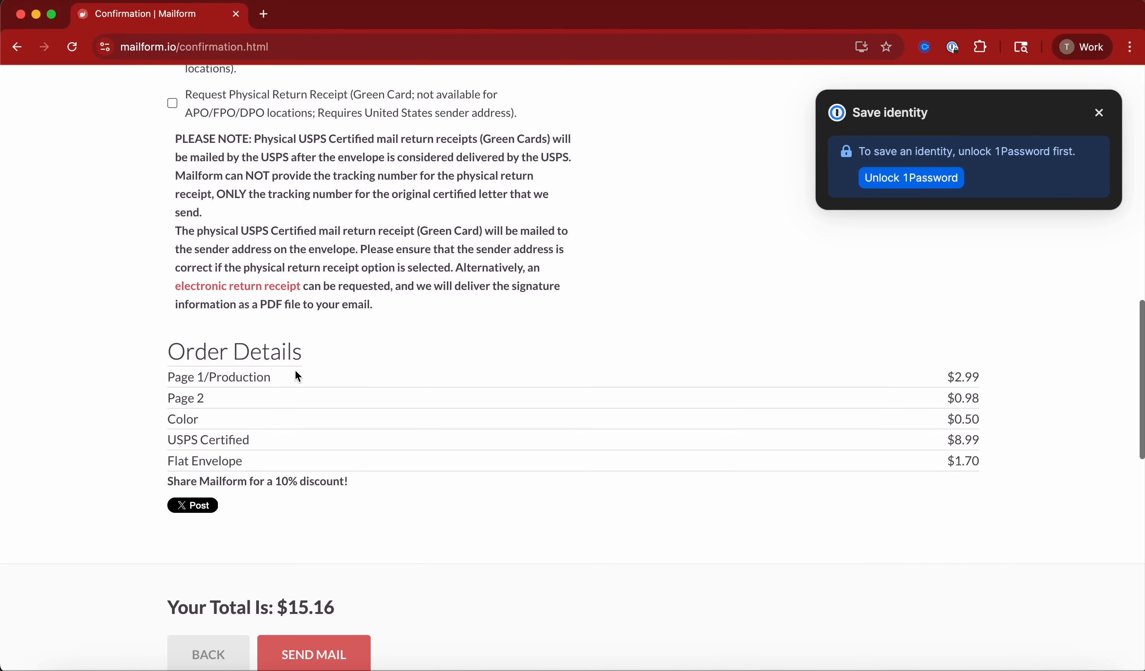
pyautogui.scroll(3)
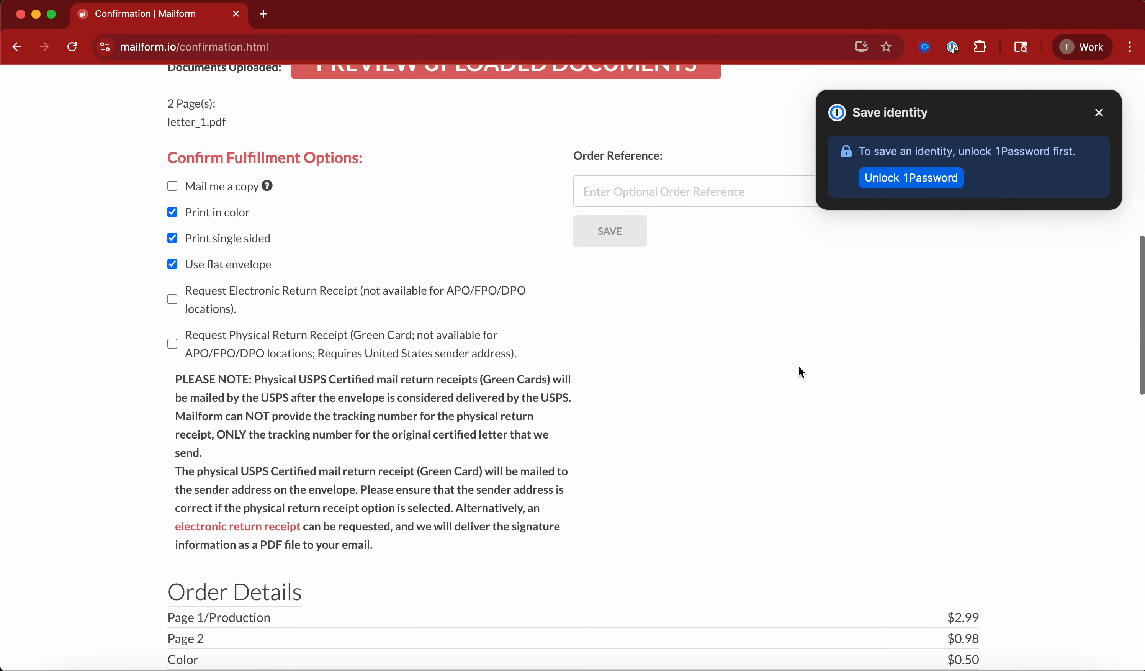
pyautogui.scroll(3)
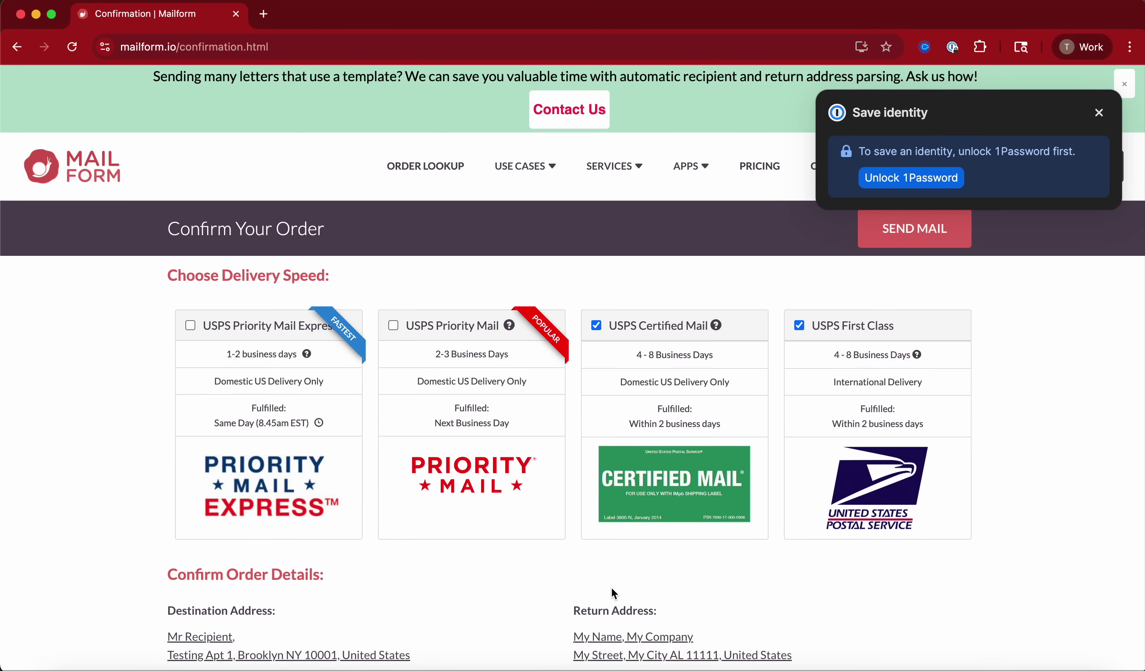
pyautogui.scroll(-3)
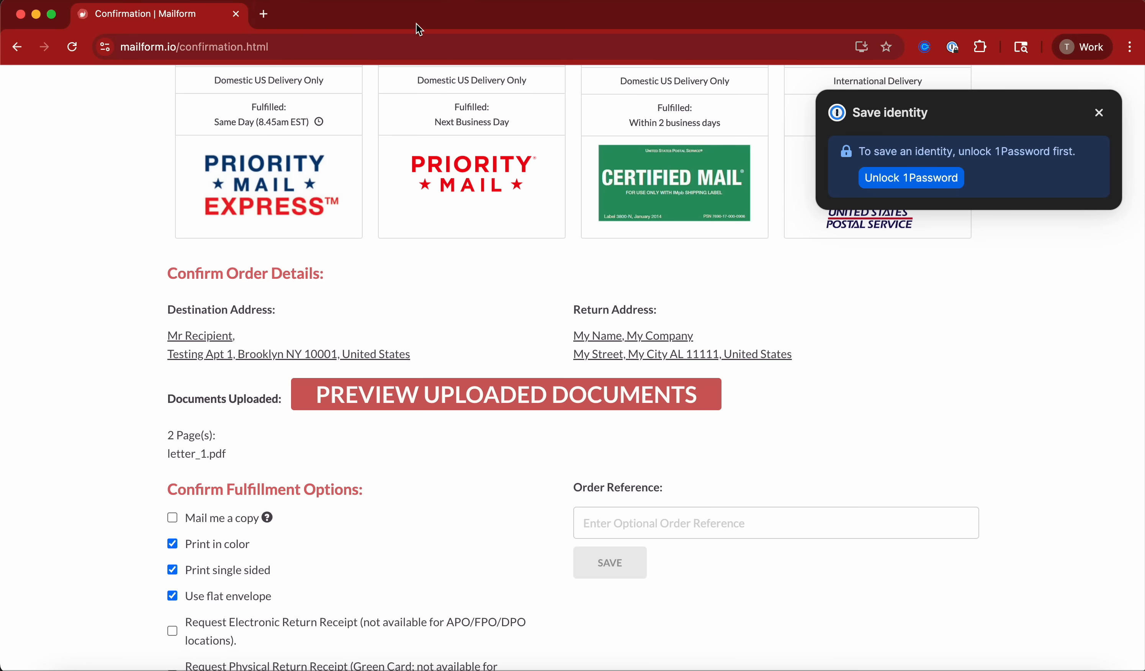
pyautogui.moveTo(591, 508)
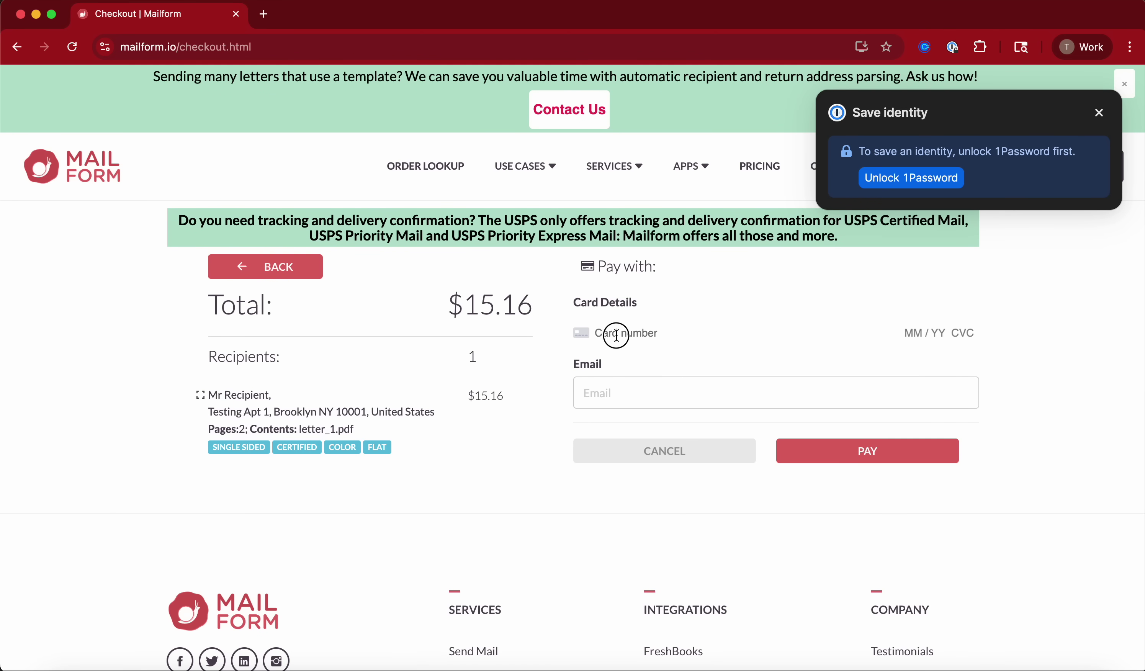
pyautogui.moveTo(940, 333)
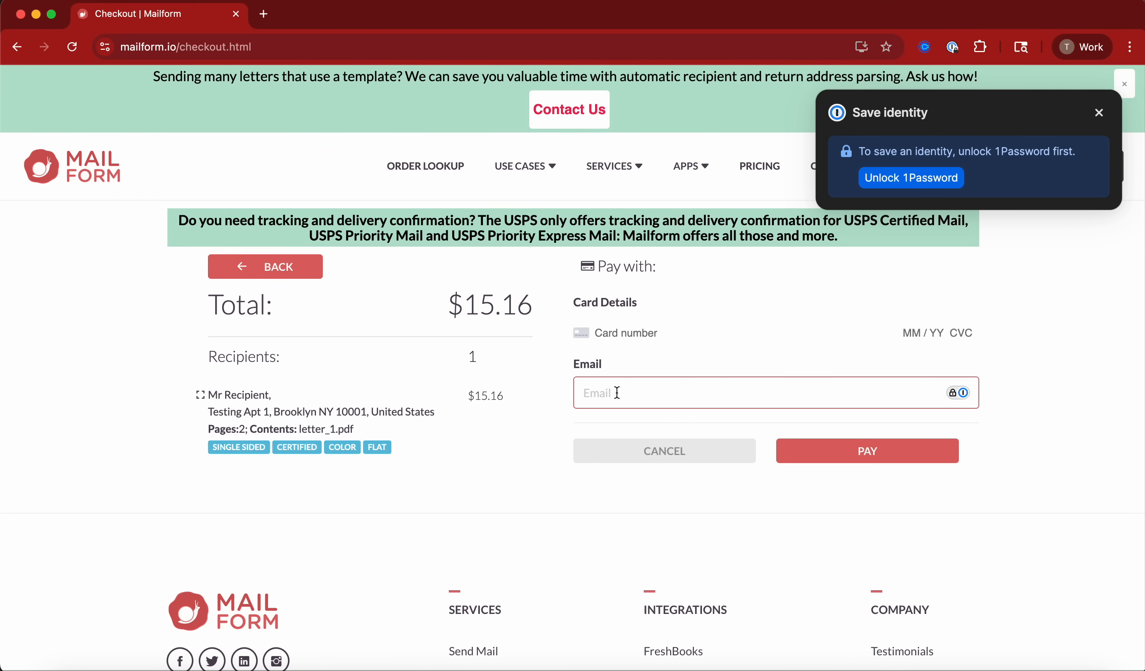
pyautogui.moveTo(690, 382)
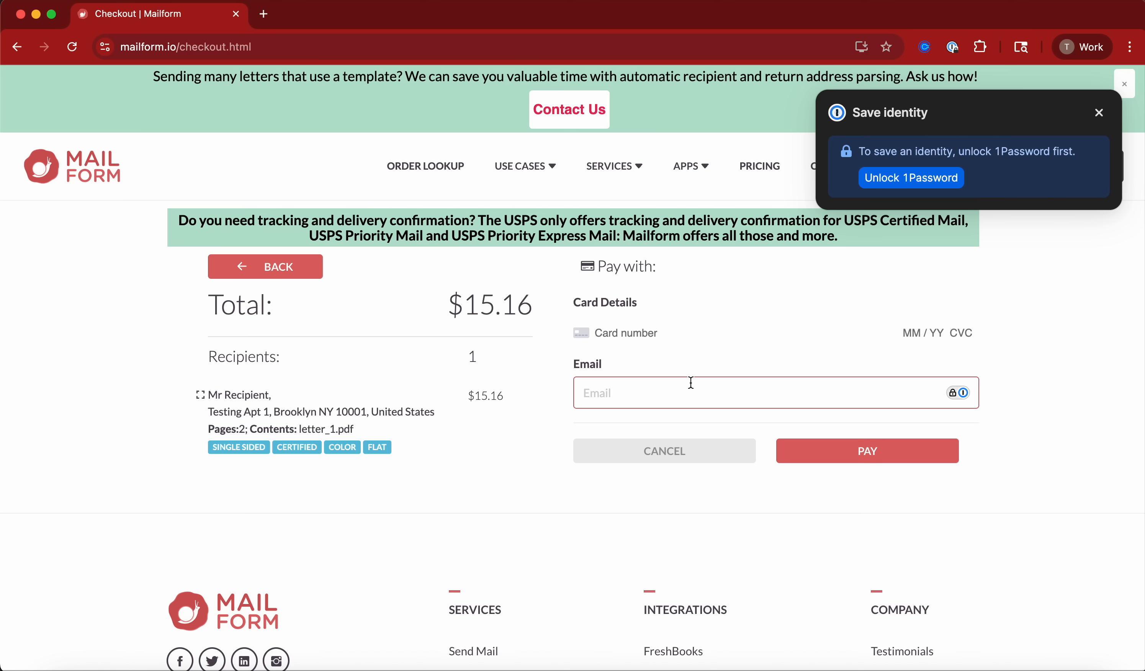
pyautogui.moveTo(878, 624)
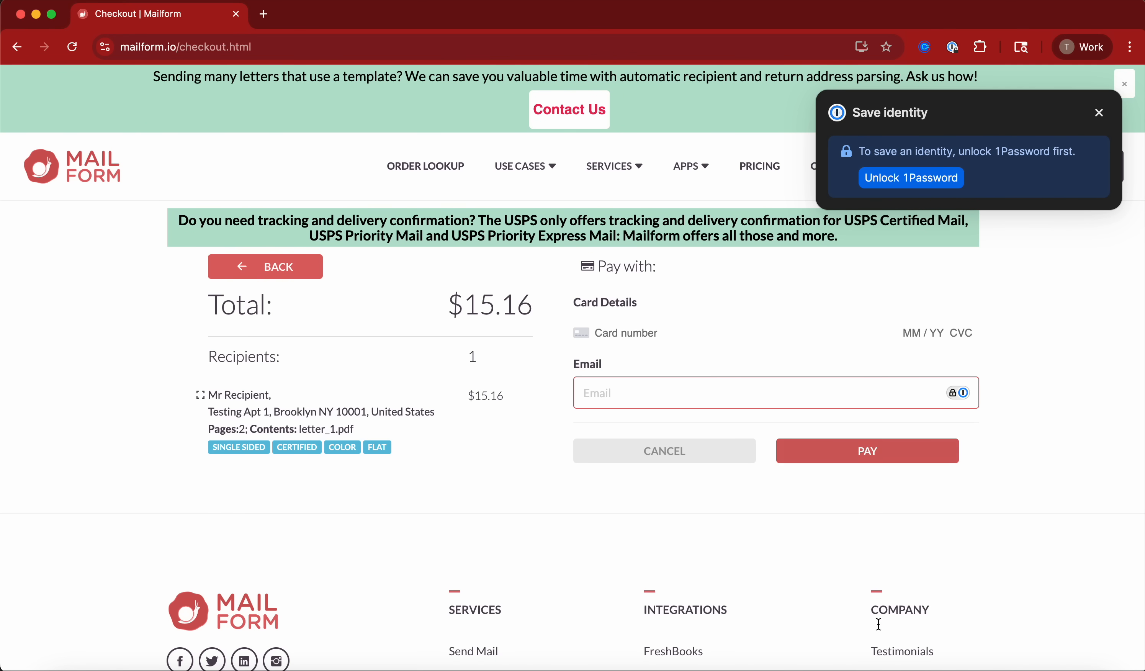